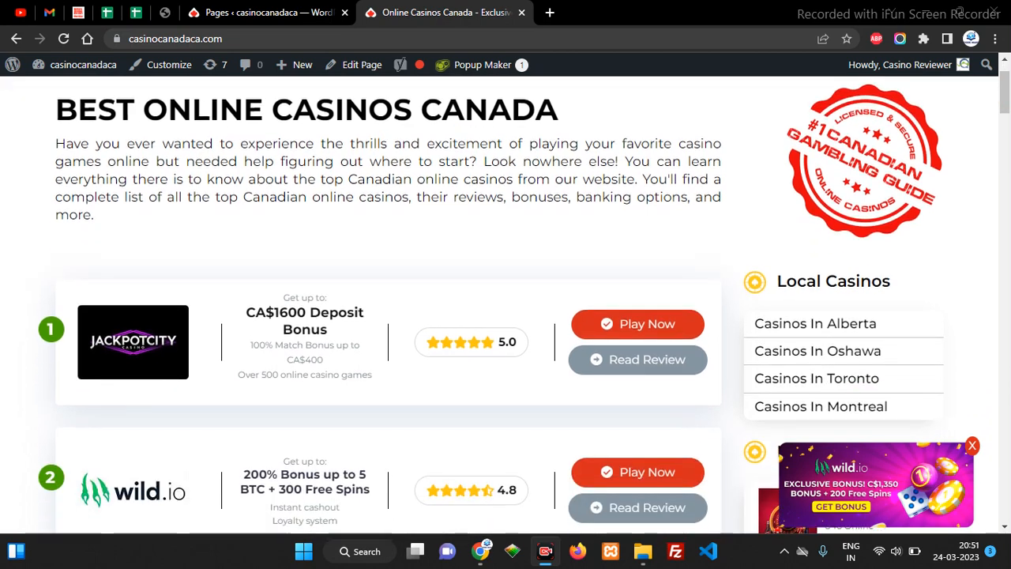
- View the Canadian casino homepage's source, confirm its noindex, nofollow robots tag, and open a new tab
{"action": "right_click", "coordinate": [530, 194]}
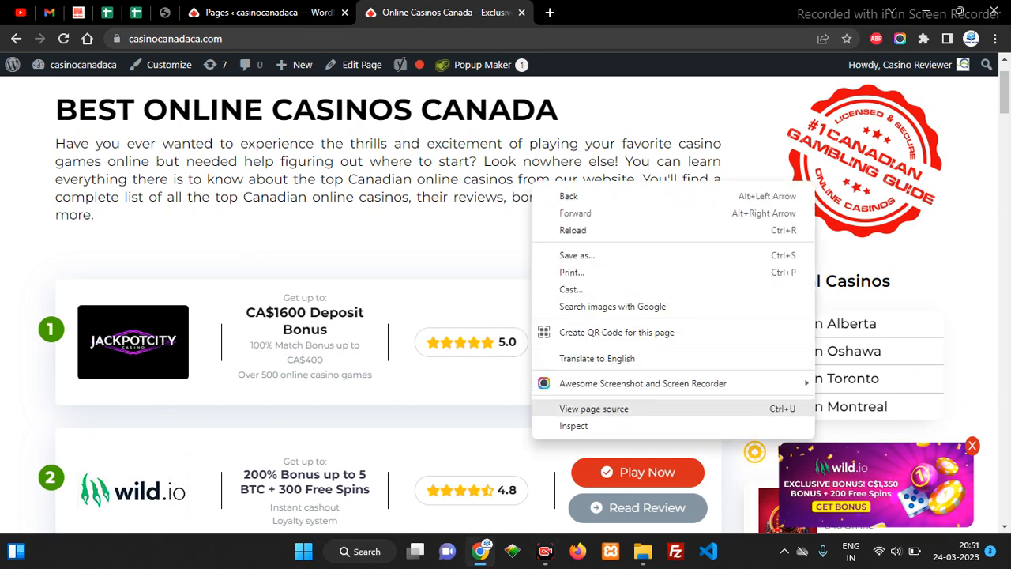
{"action": "left_click", "coordinate": [593, 409]}
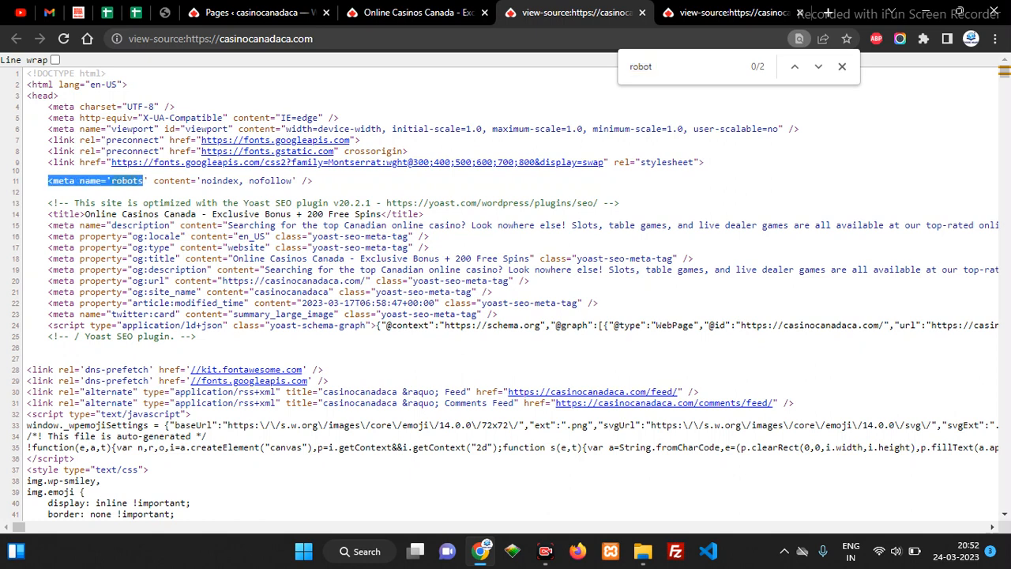
{"action": "left_click", "coordinate": [818, 66]}
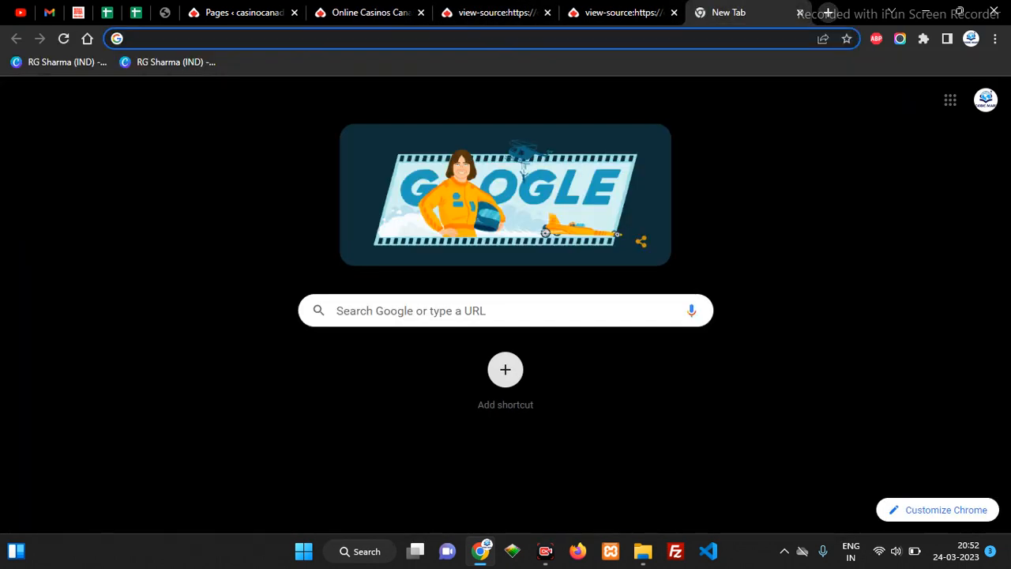
- Check view-source of onlinecasinoaus.net for its index, follow robots tag, then return to WordPress admin
{"action": "type", "text": "o"}
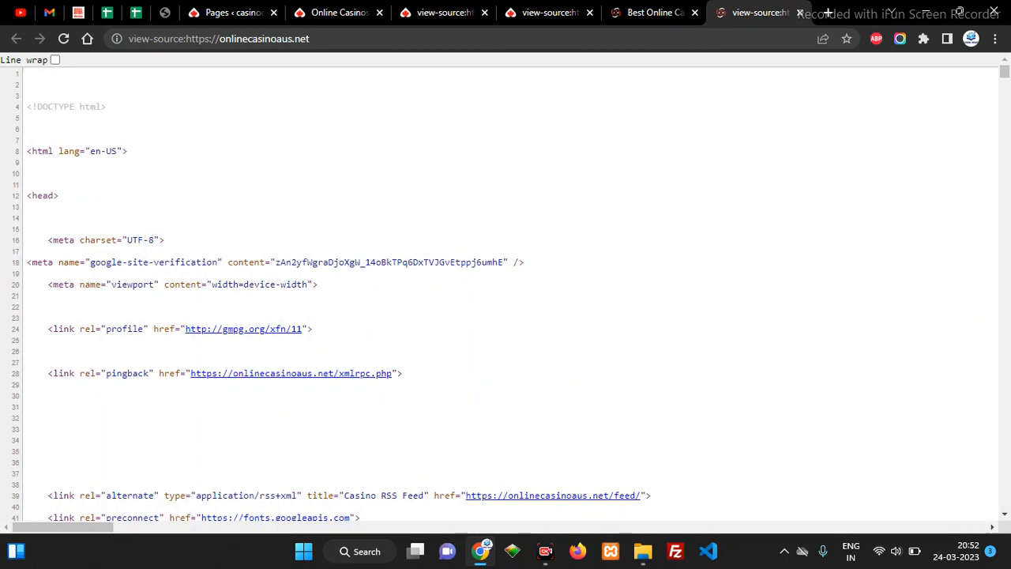
{"action": "key", "text": "Ctrl+f"}
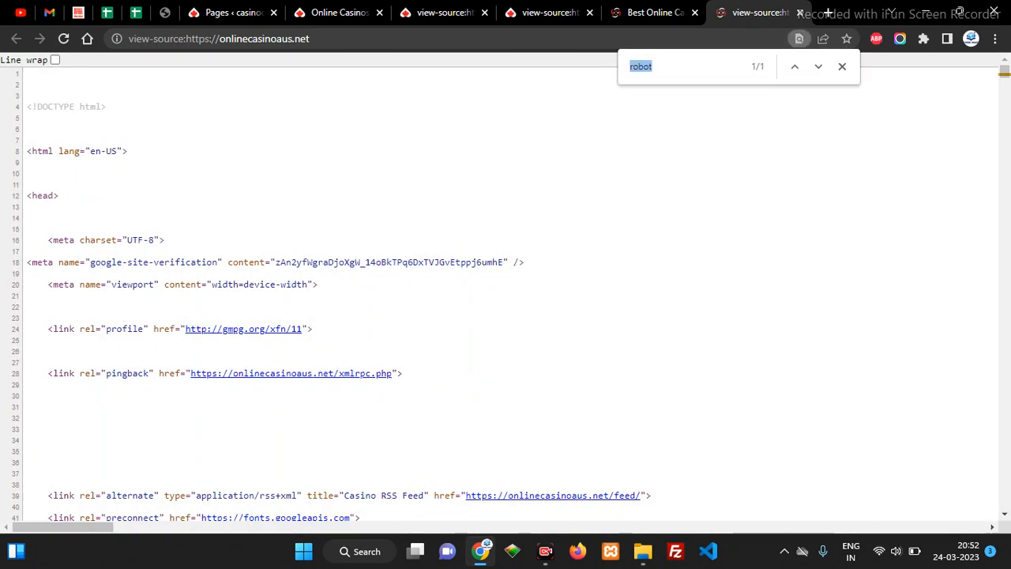
{"action": "scroll", "scroll_direction": "down", "scroll_amount": 3}
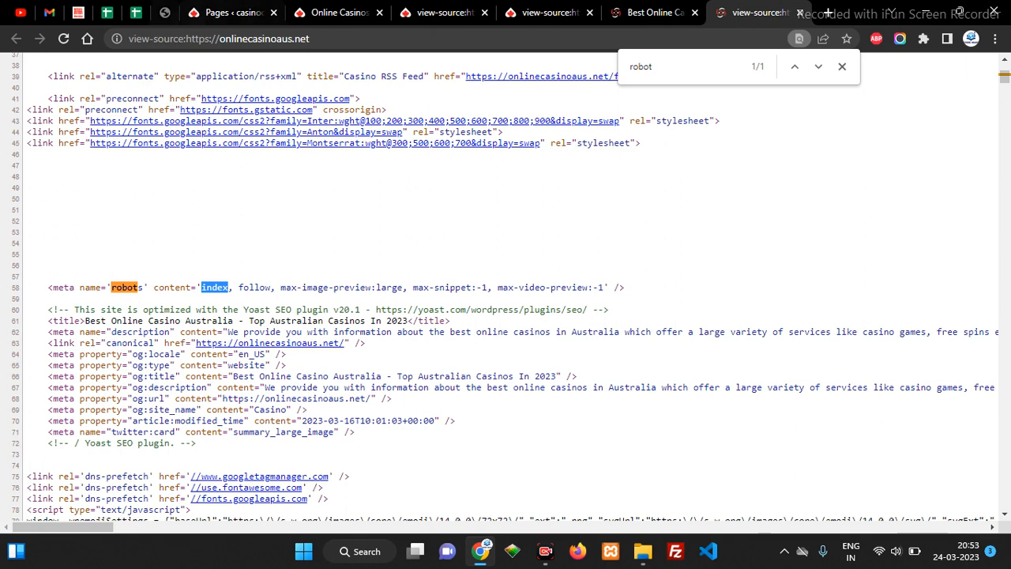
{"action": "left_click", "coordinate": [229, 13]}
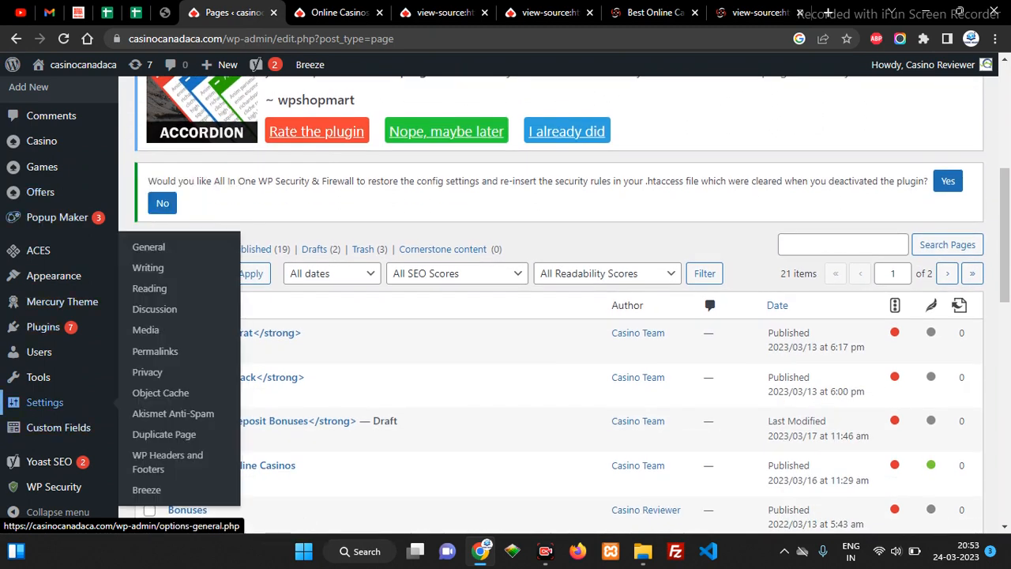
{"action": "mouse_move", "coordinate": [149, 289]}
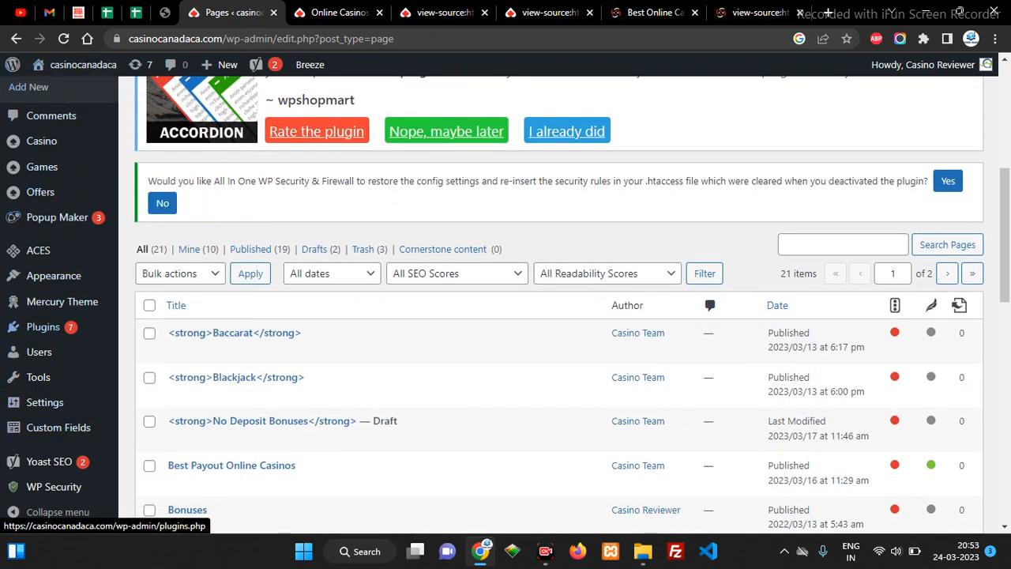
- In Settings > Reading, uncheck 'Discourage search engines from indexing this site'
{"action": "left_click", "coordinate": [44, 402]}
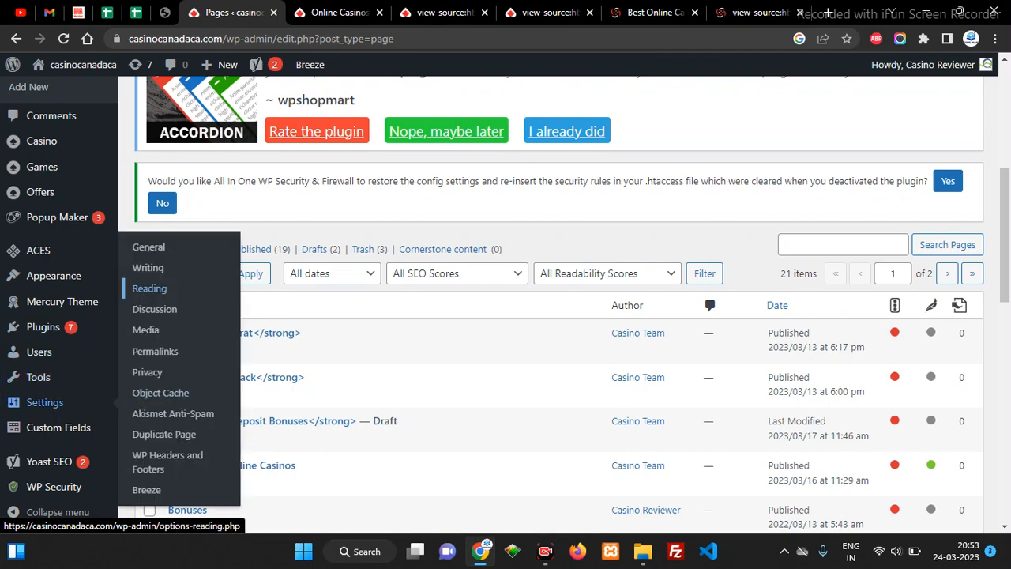
{"action": "left_click", "coordinate": [149, 288]}
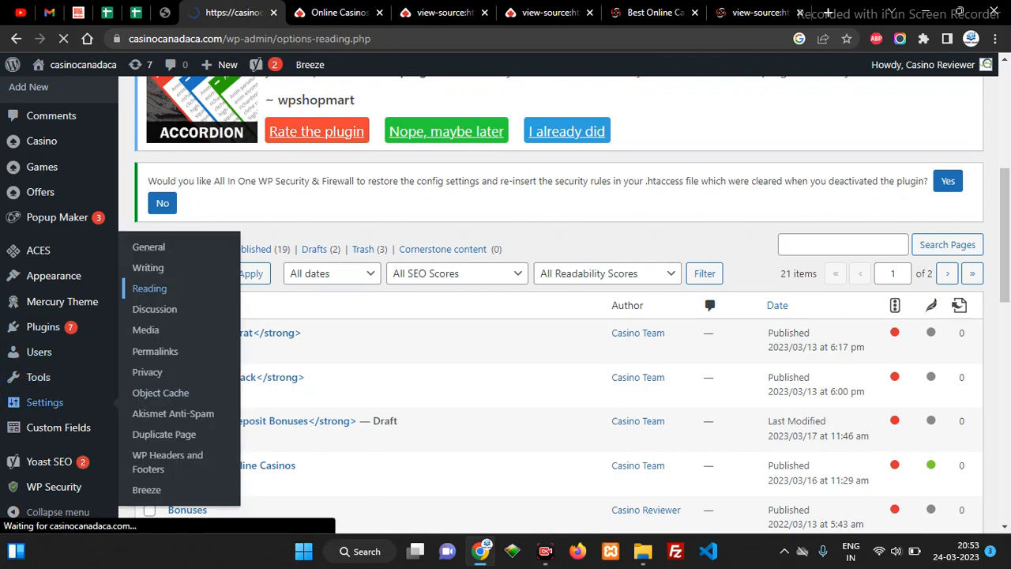
{"action": "left_click", "coordinate": [149, 288]}
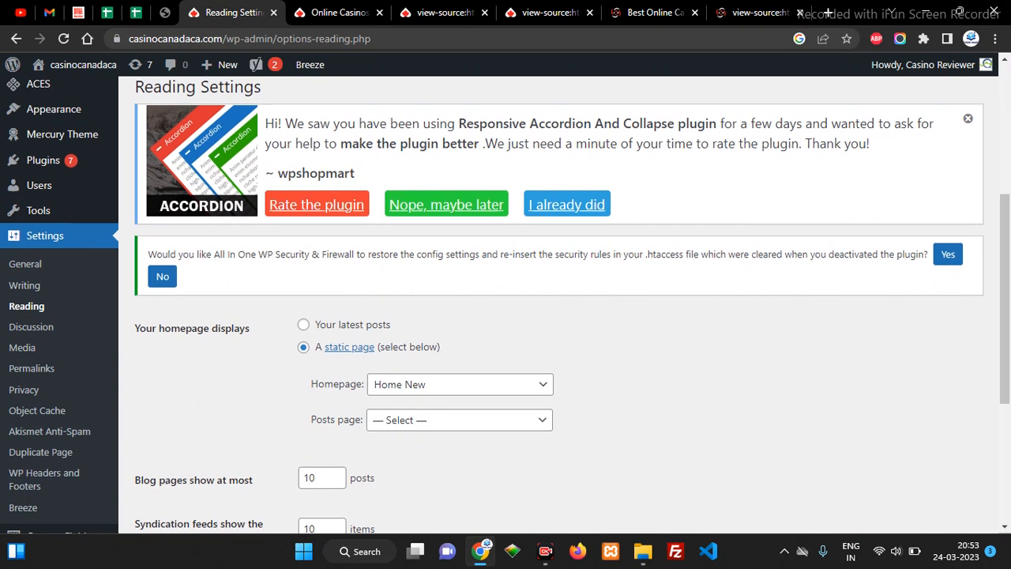
{"action": "scroll", "scroll_direction": "down", "scroll_amount": 3}
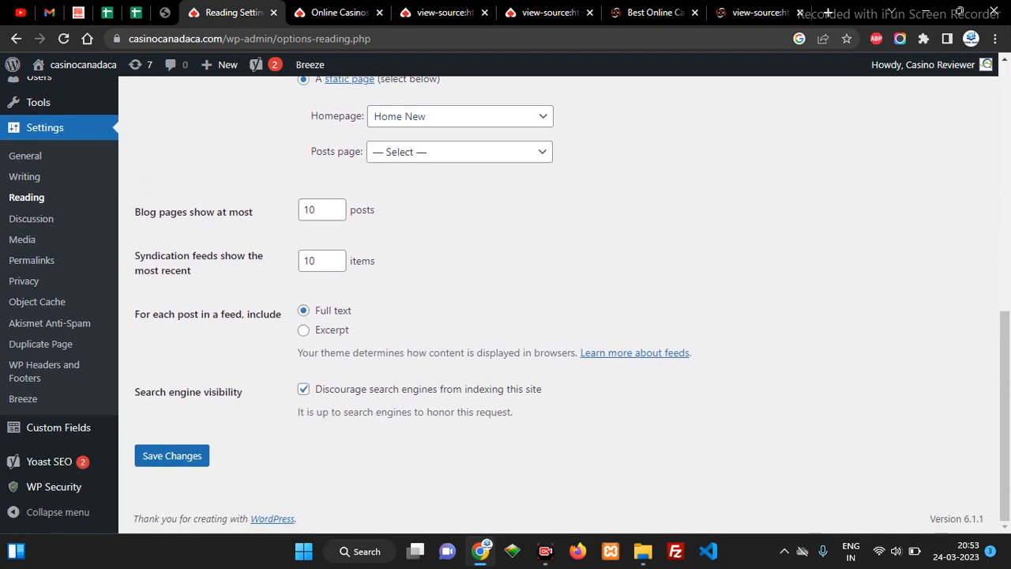
{"action": "double_click", "coordinate": [215, 391]}
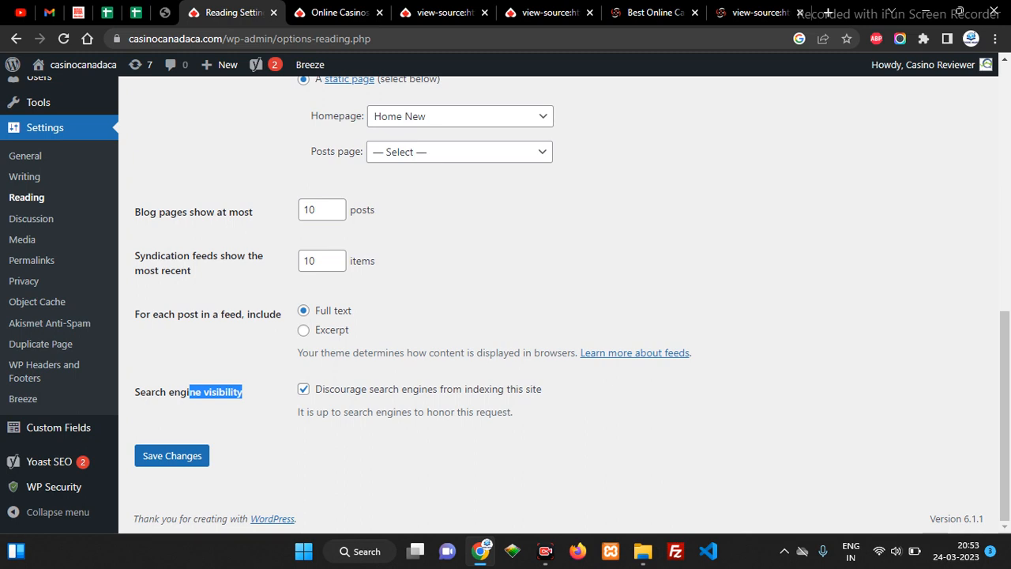
{"action": "left_click", "coordinate": [304, 389]}
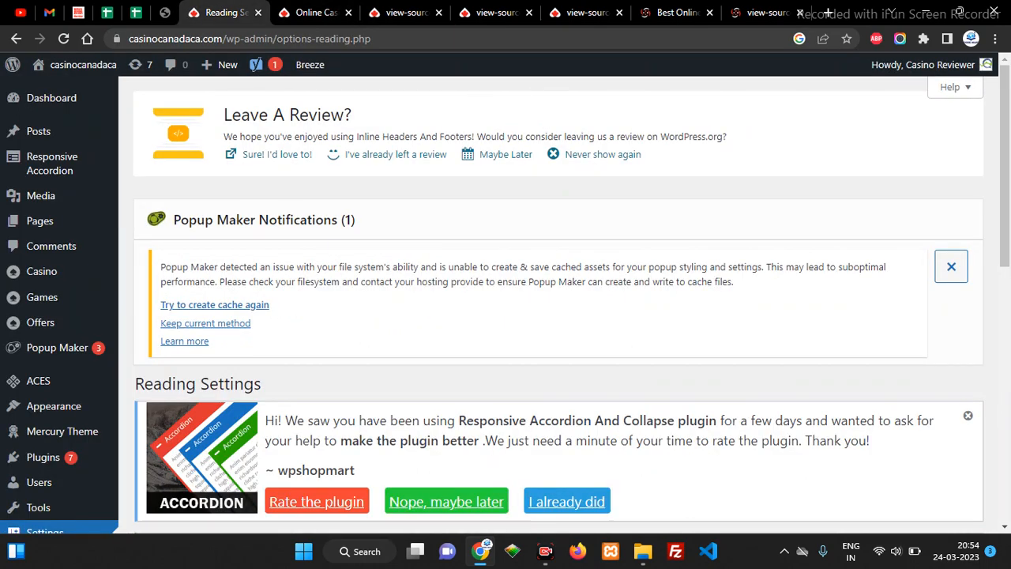
- Save the Reading settings with indexing allowed and go to the Online Casinos Canada tab
{"action": "scroll", "scroll_direction": "down", "scroll_amount": 3}
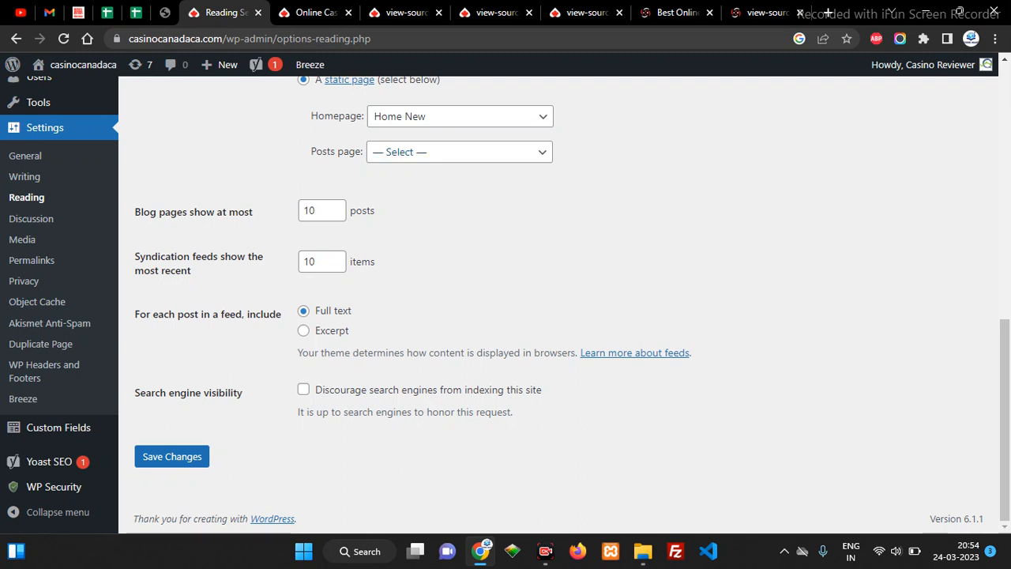
{"action": "left_click", "coordinate": [303, 388]}
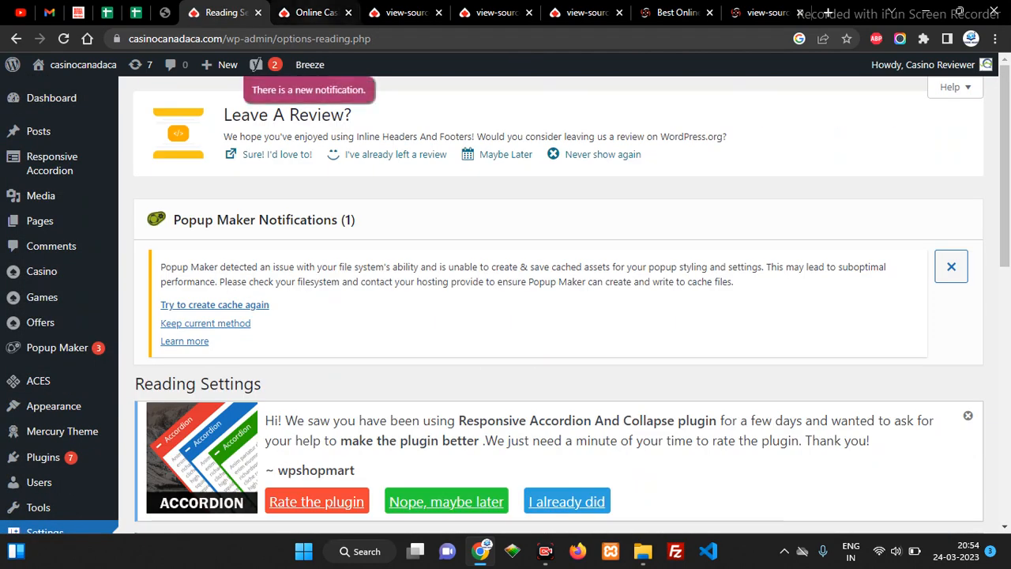
{"action": "left_click", "coordinate": [314, 13]}
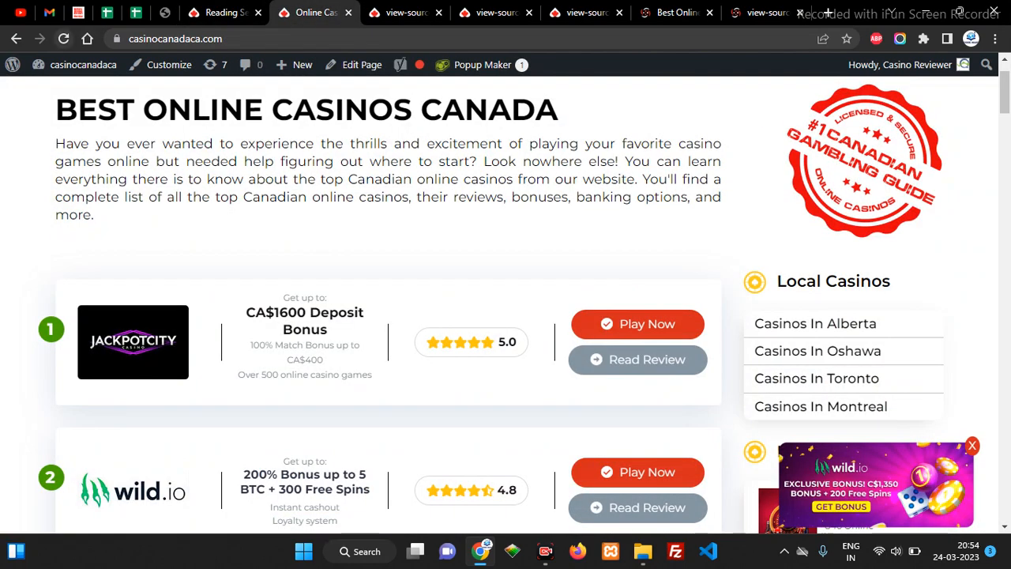